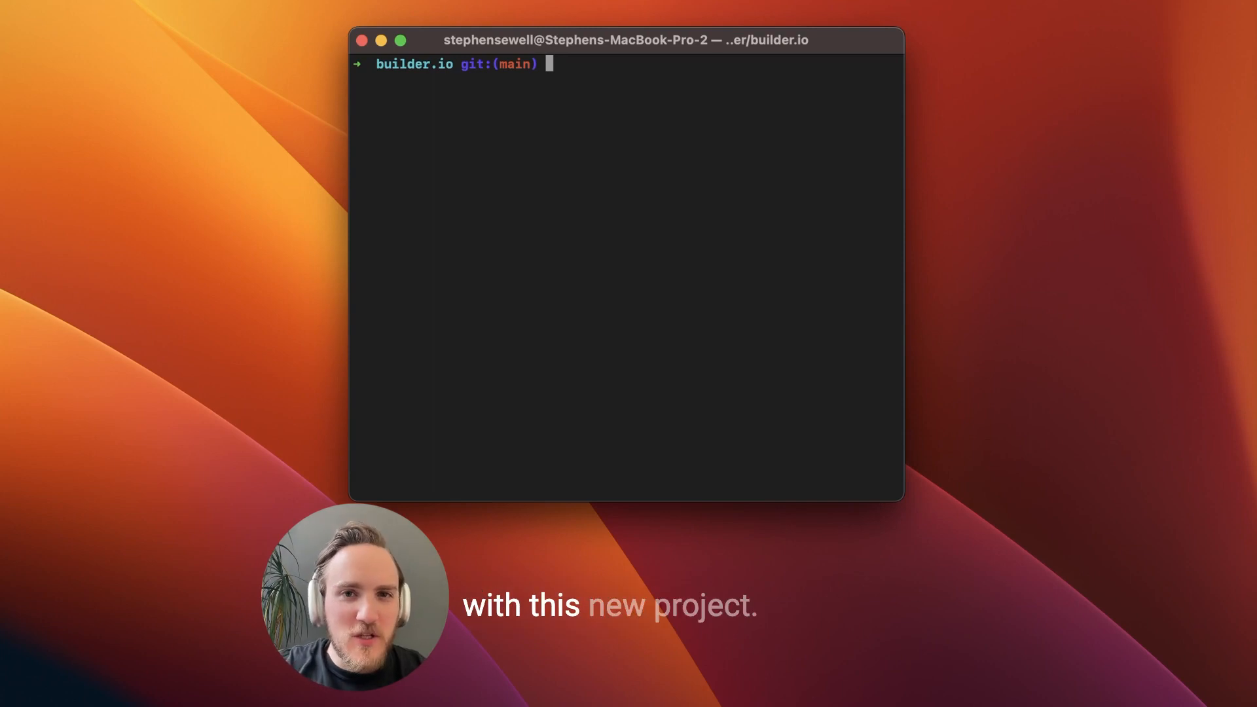
type("ai display my top 10 running processes")
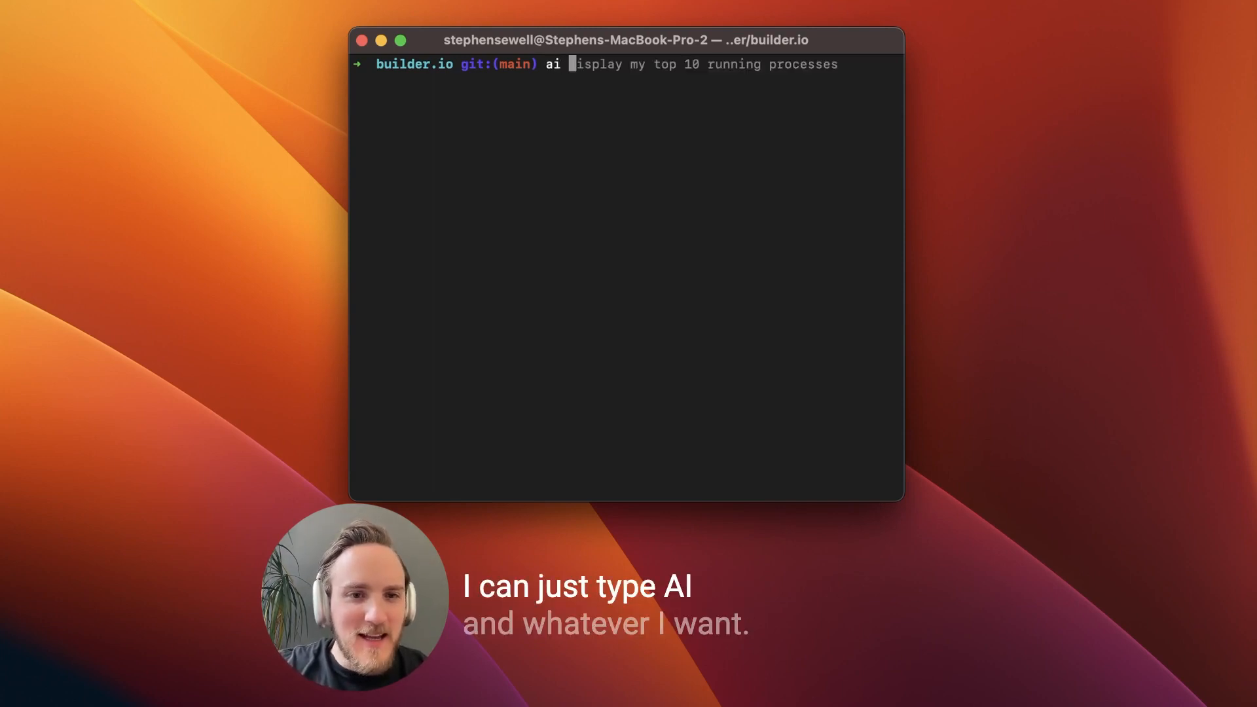
type("what time is it")
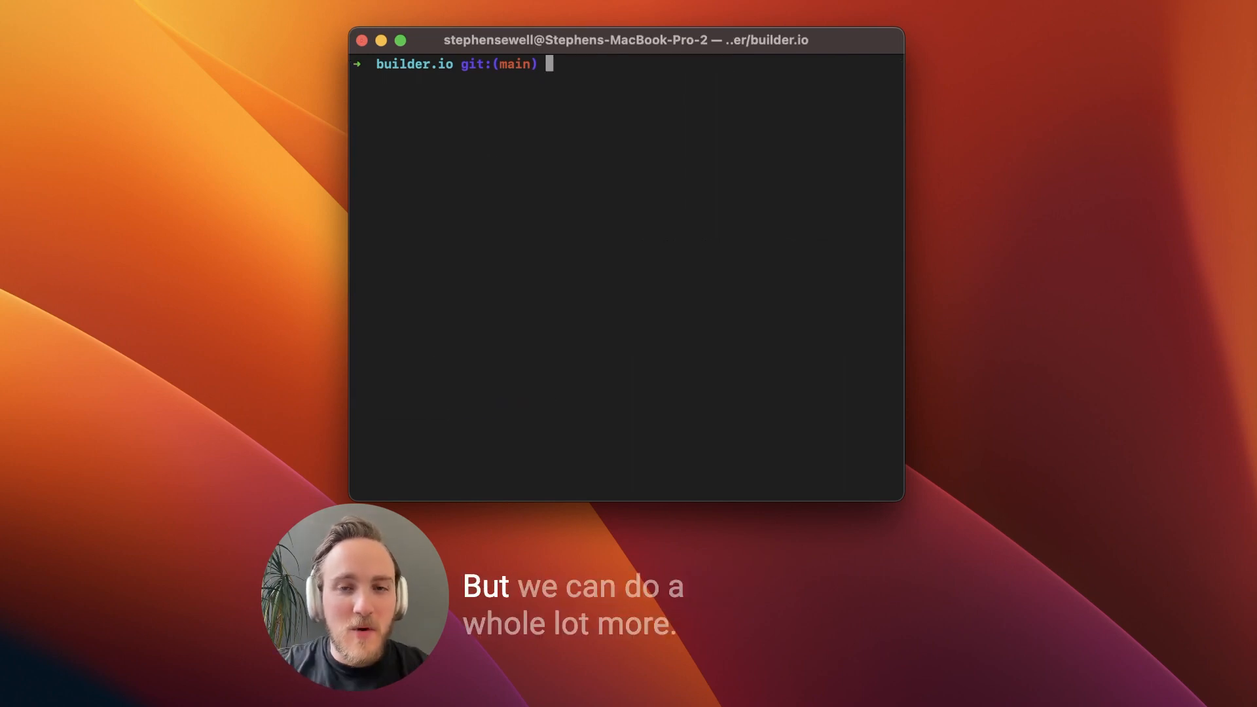
type("ai list all contributors to this git project")
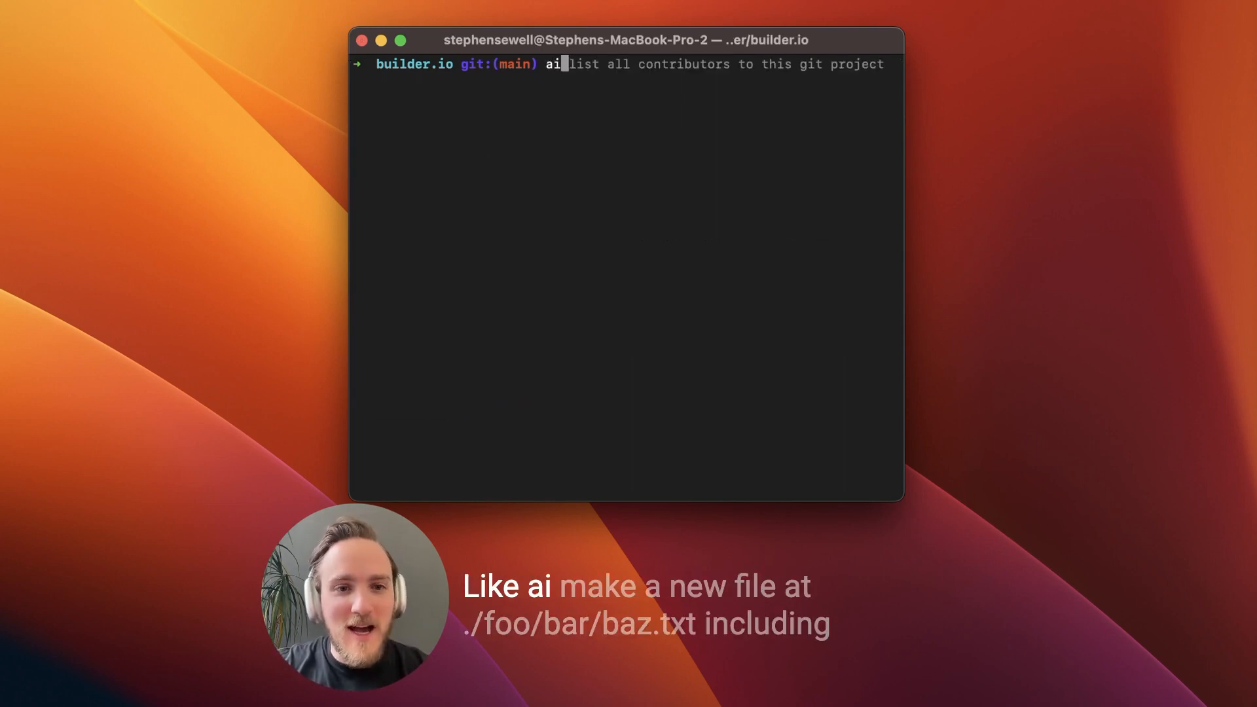
type("make a new file at")
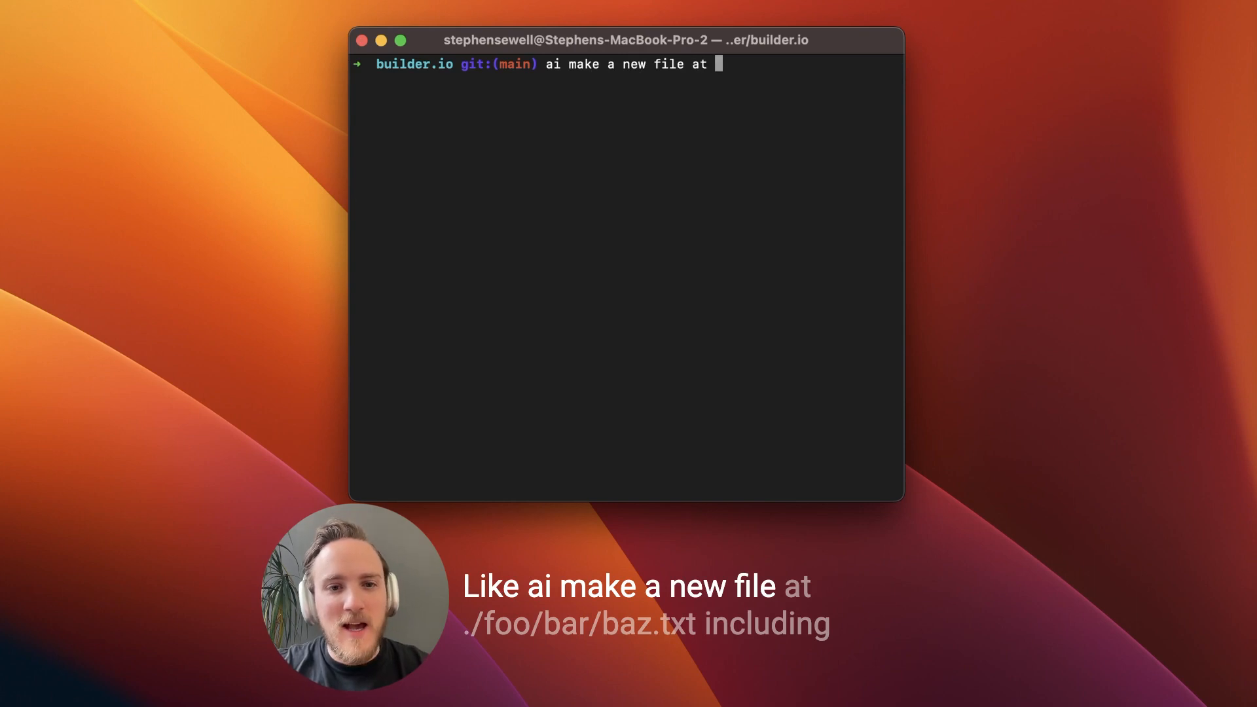
type("./foo/bar/ba")
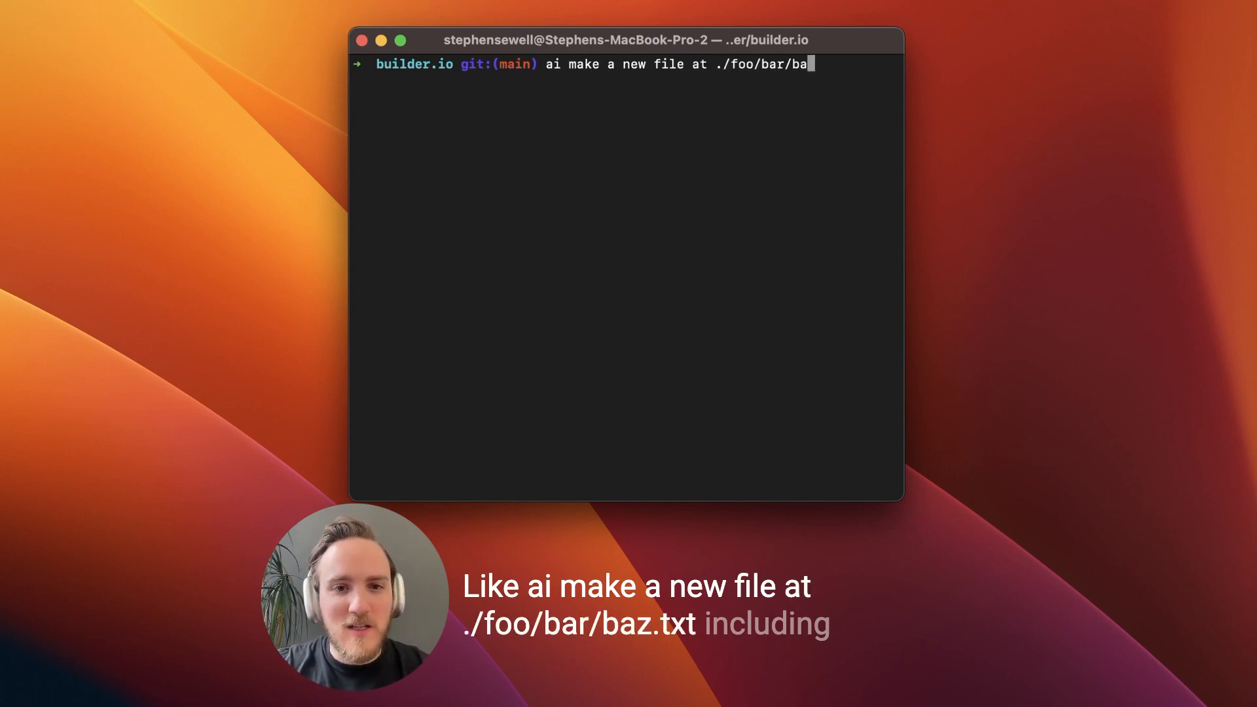
type("z.txt including all")
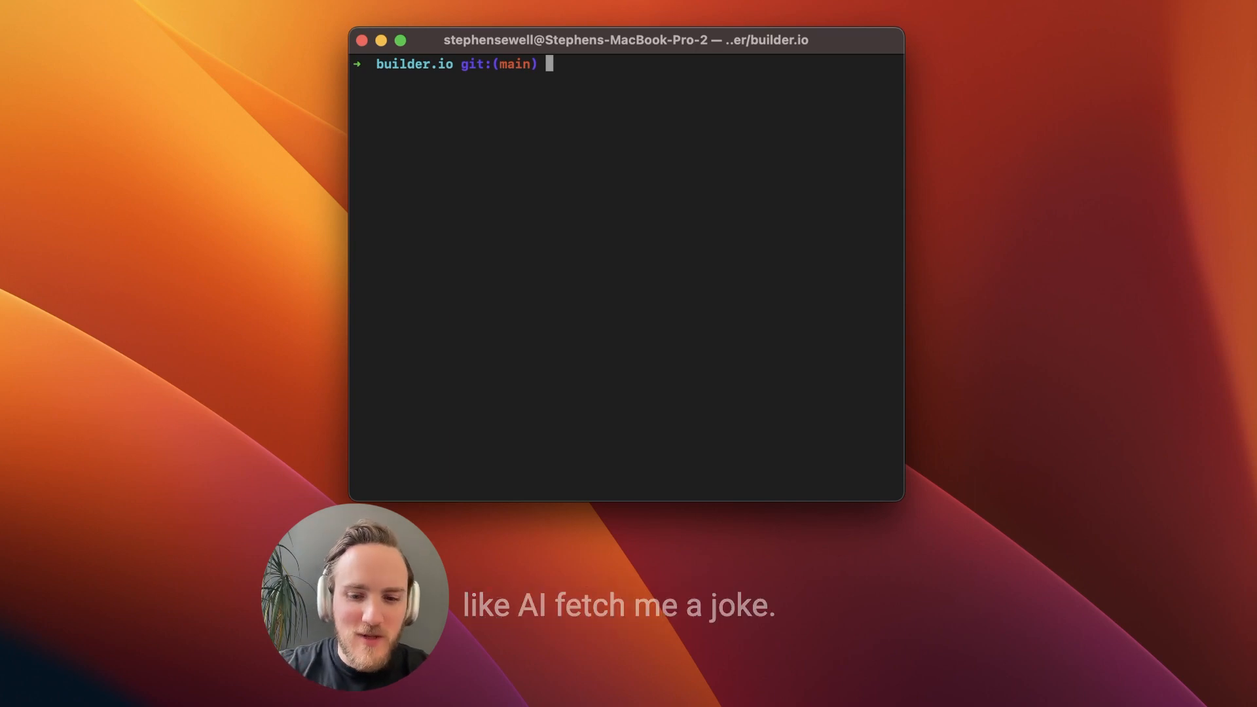
type("ai fetch me a joke")
type("make it a")
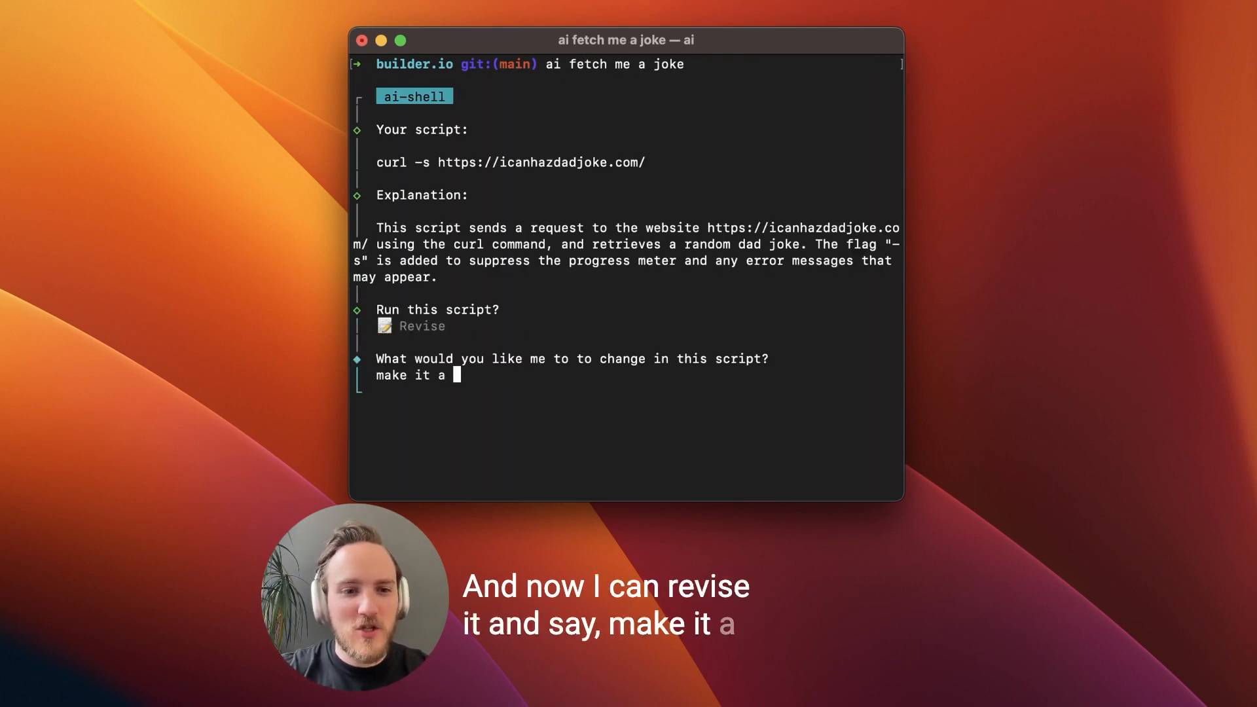
type("chuck norris joke")
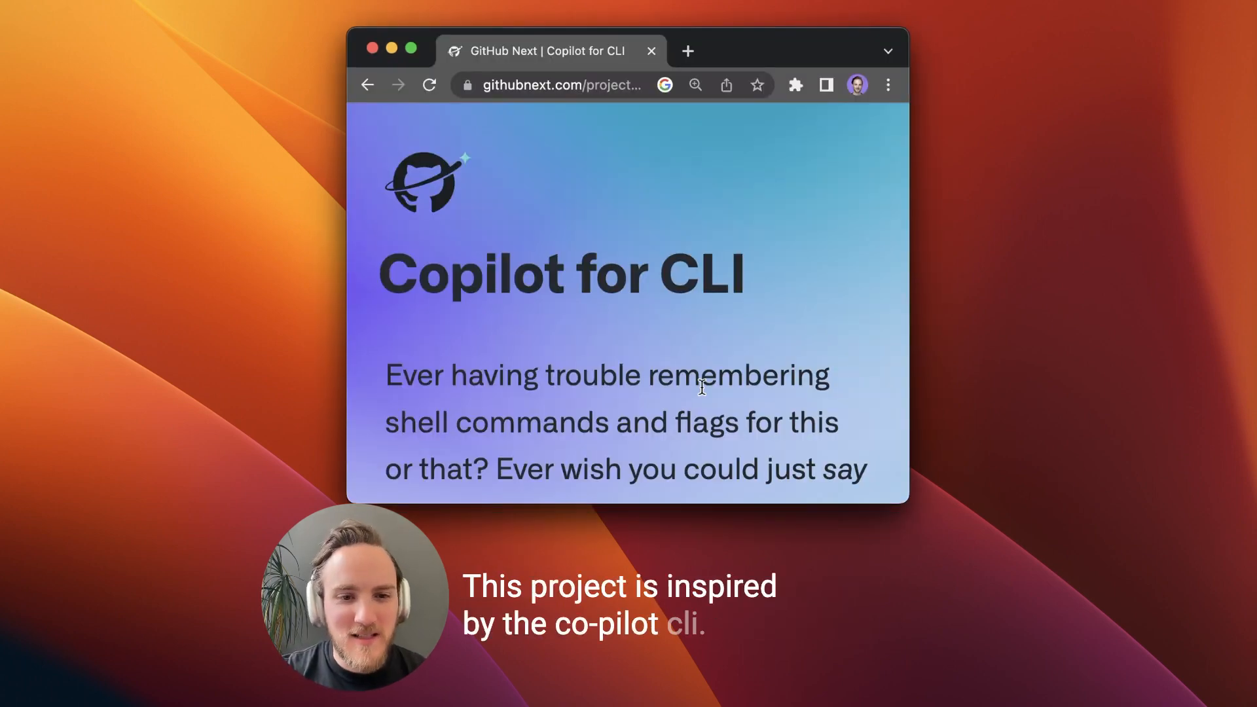
scroll("down", 3)
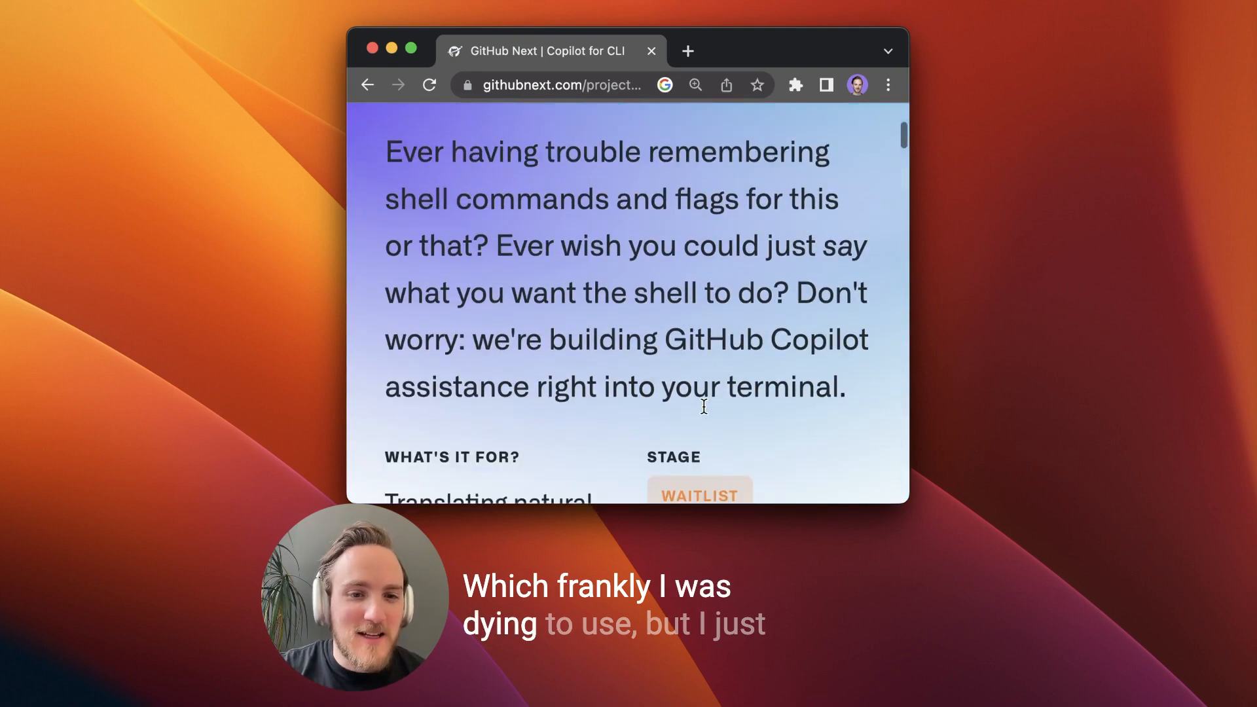
scroll("down", 3)
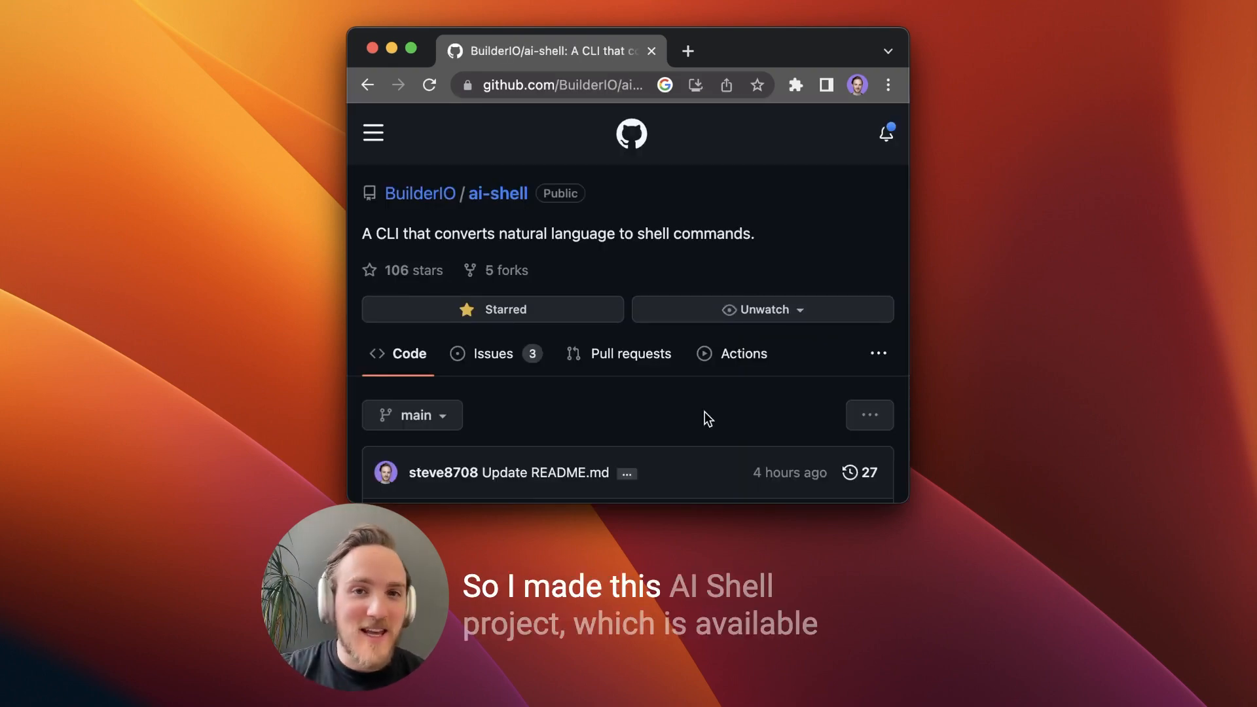
scroll("down", 3)
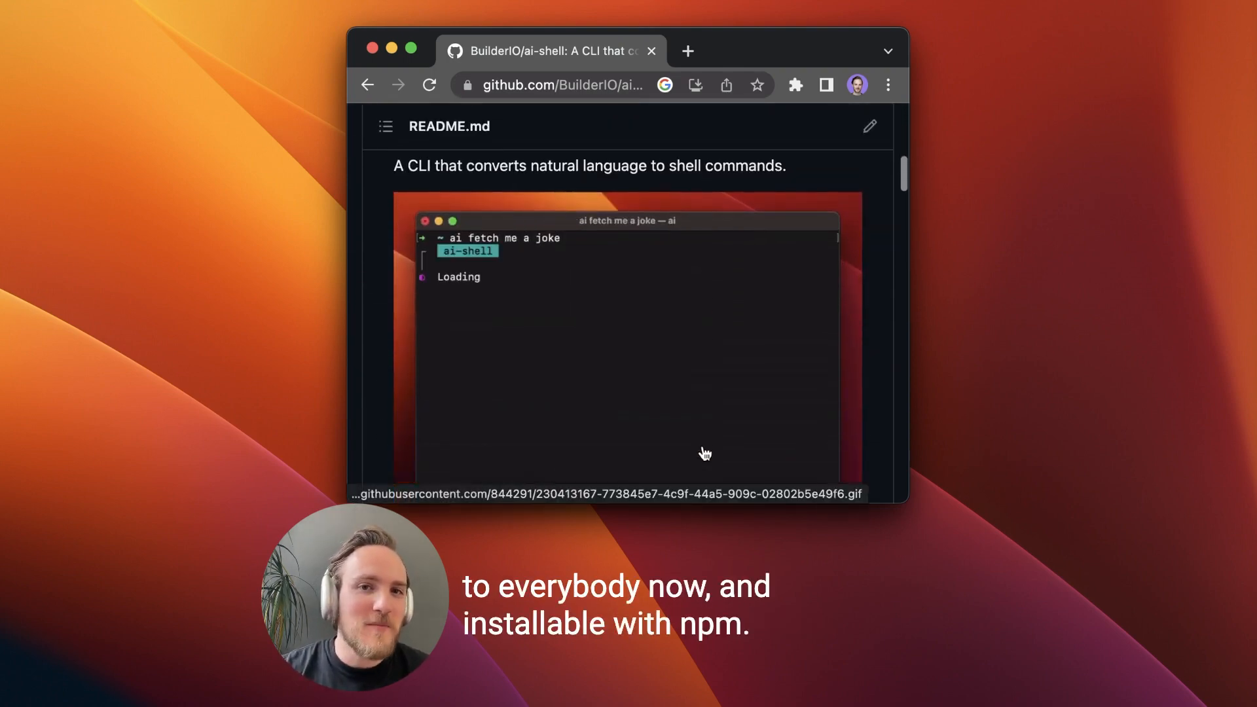
scroll("down", 3)
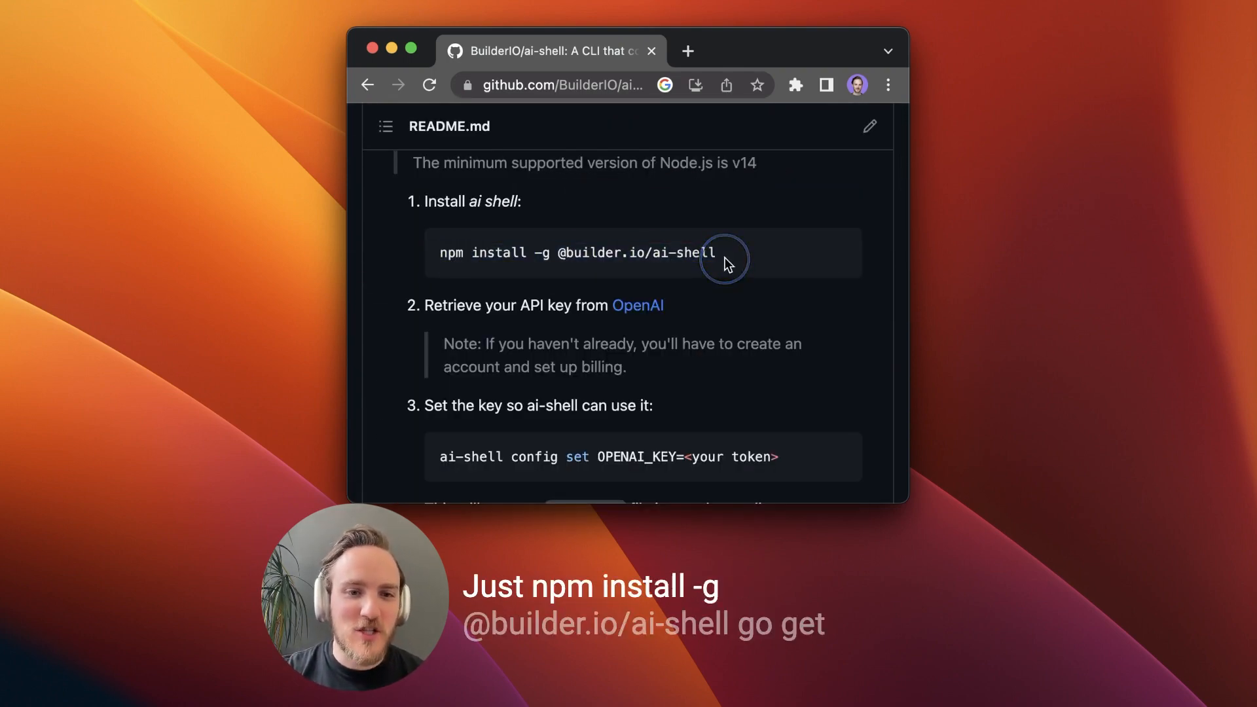
mouse_move(784, 414)
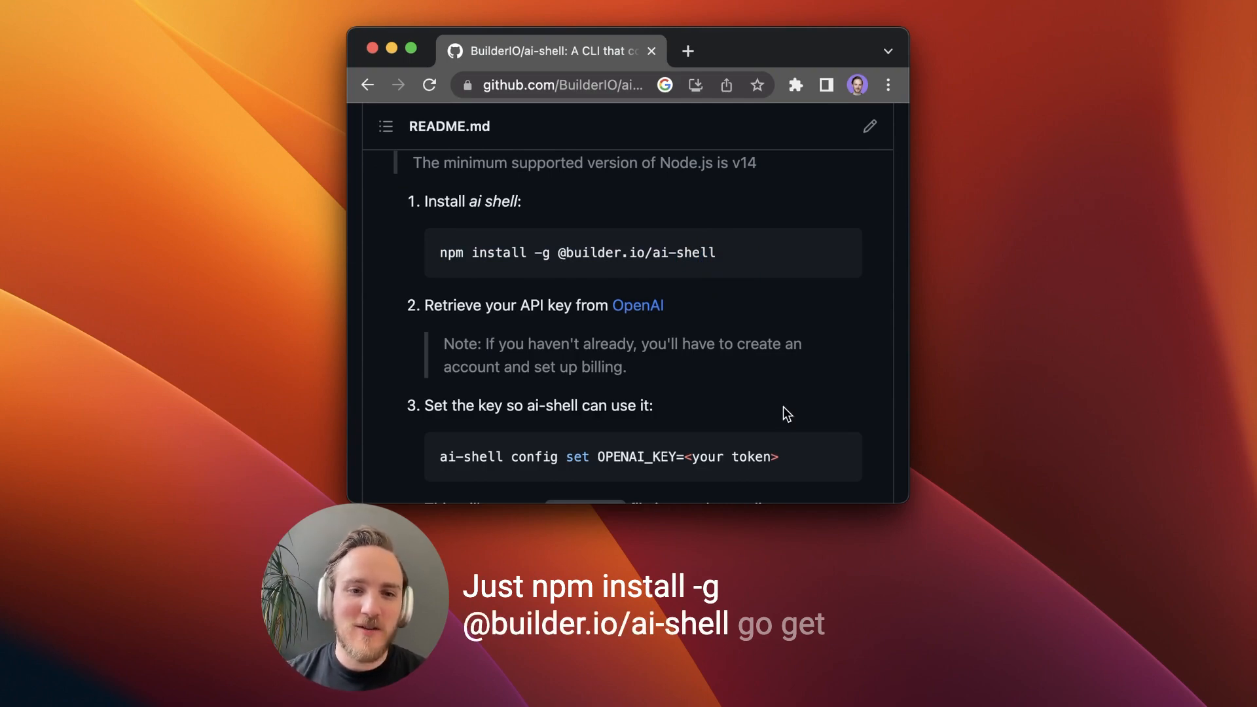